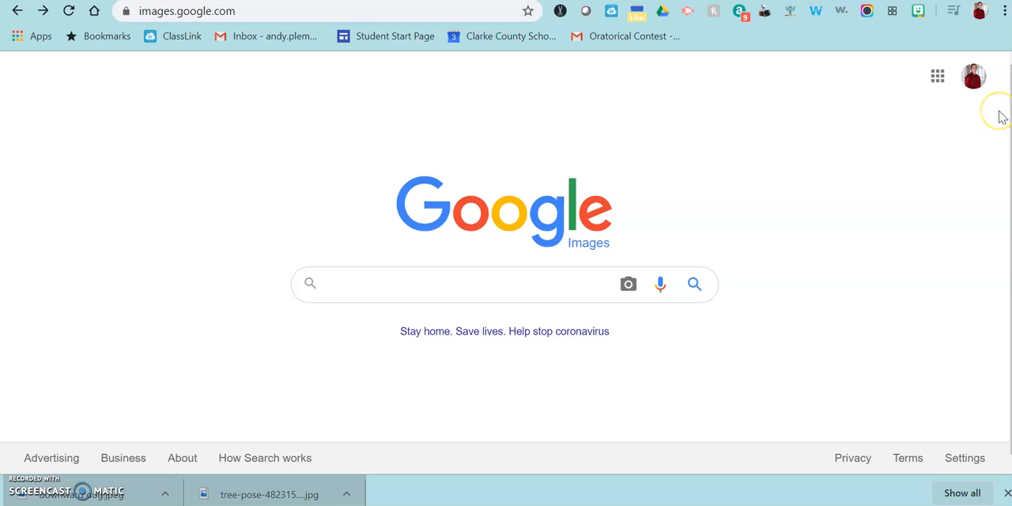
- Search Google Images for "tree pose"
{"action": "left_click", "coordinate": [501, 285]}
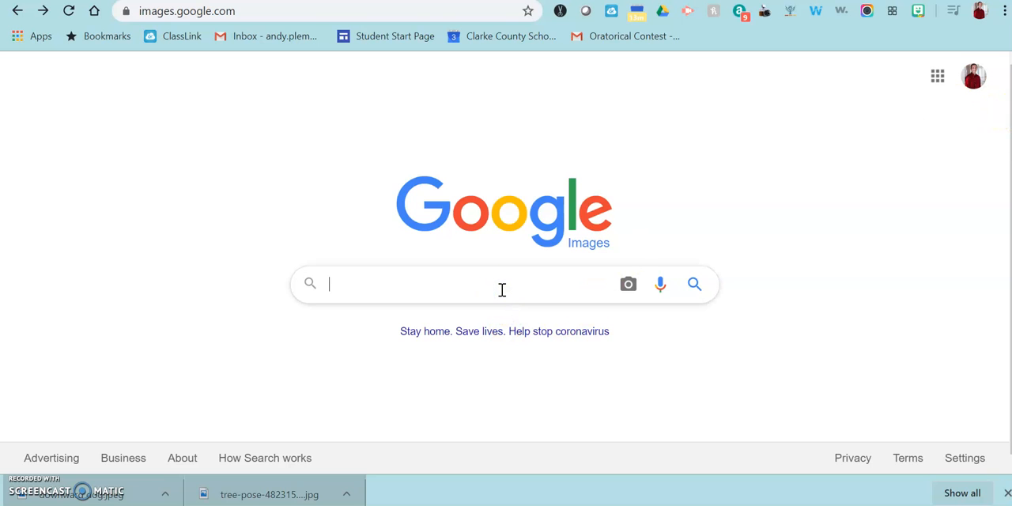
{"action": "type", "text": "tree pose"}
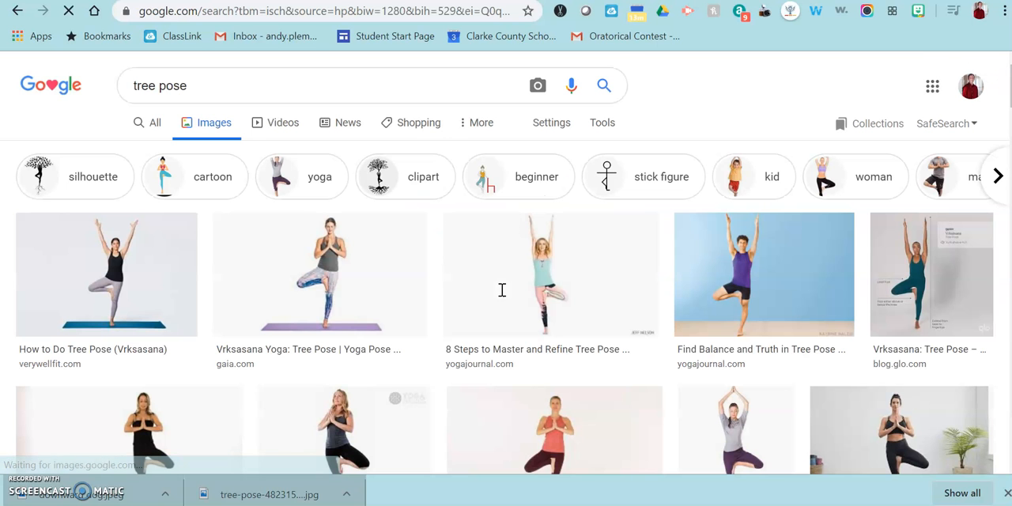
{"action": "mouse_move", "coordinate": [592, 193]}
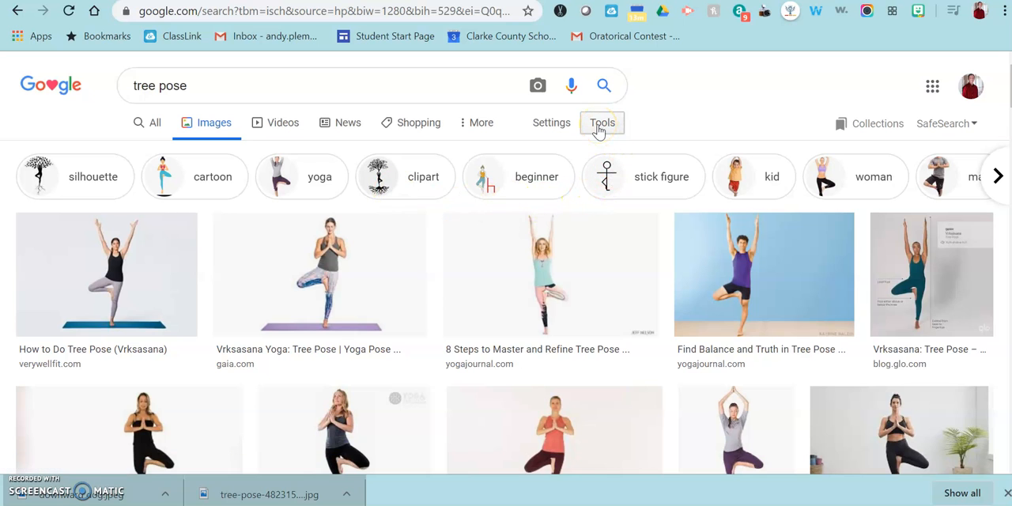
{"action": "mouse_move", "coordinate": [414, 123]}
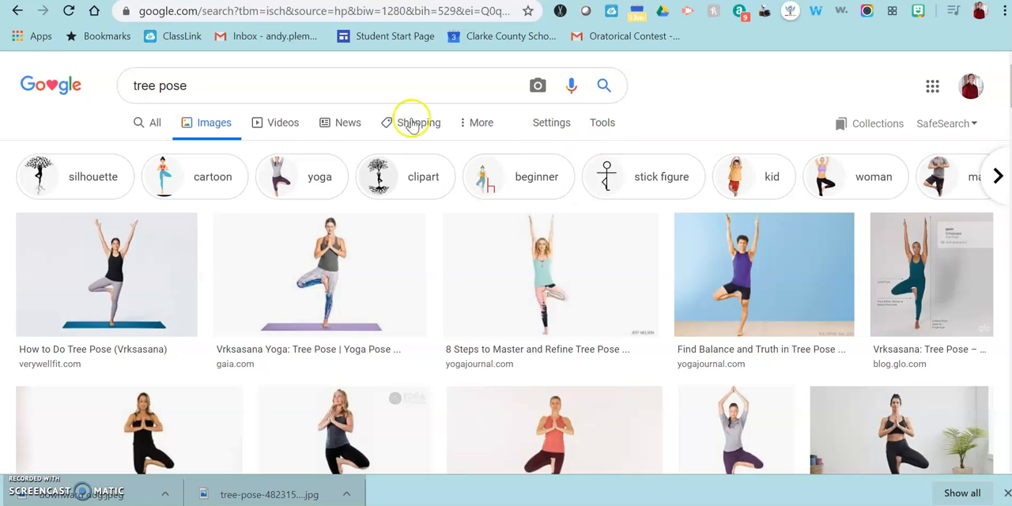
{"action": "mouse_move", "coordinate": [550, 124]}
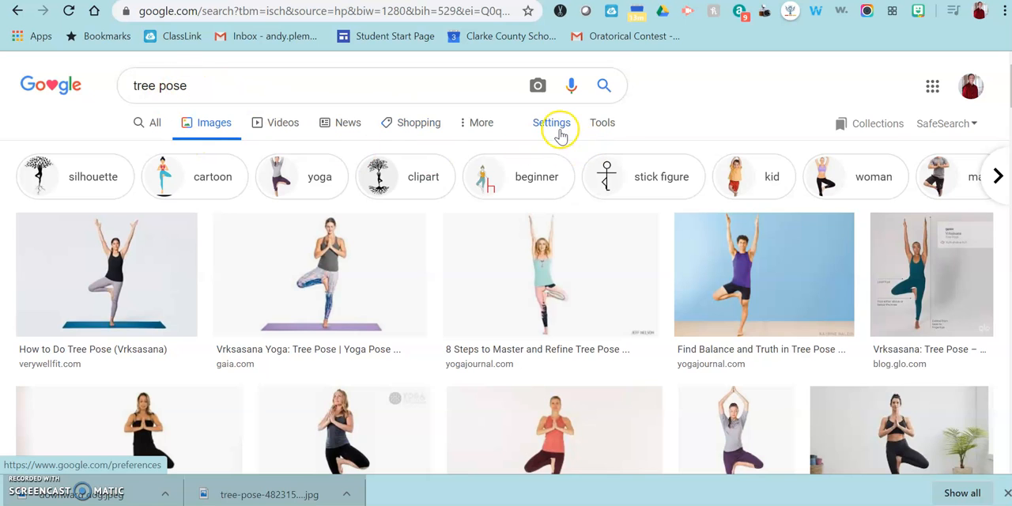
- Filter the tree pose results by usage rights to "Labeled for Reuse"
{"action": "left_click", "coordinate": [601, 123]}
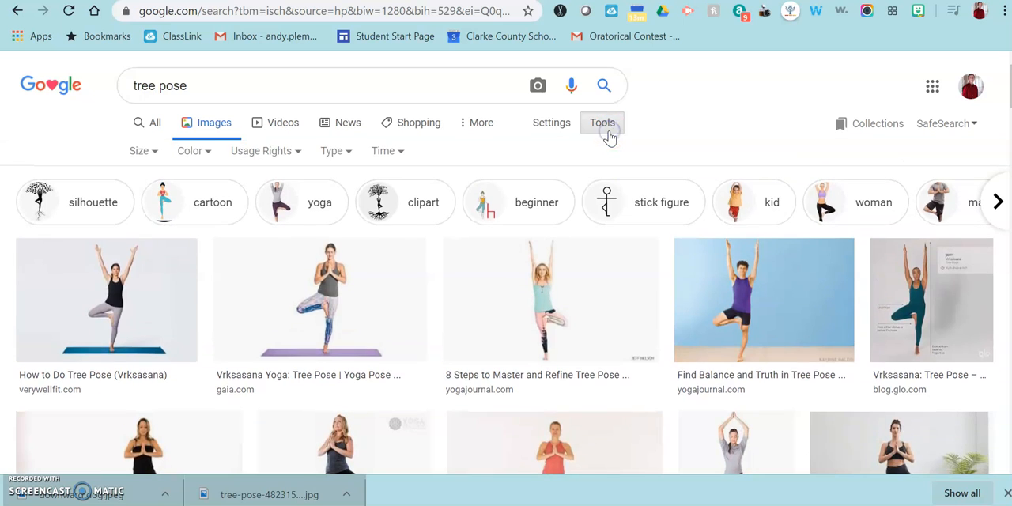
{"action": "left_click", "coordinate": [261, 150]}
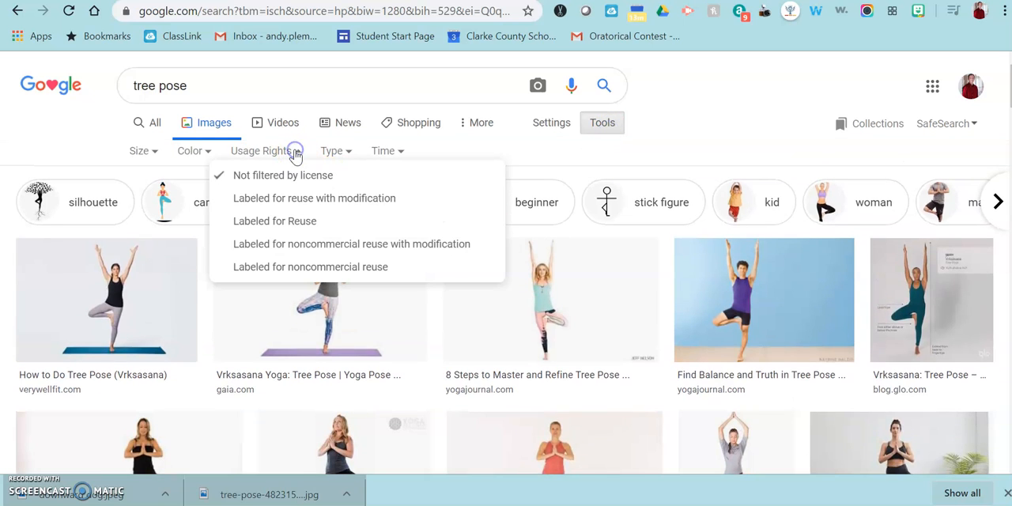
{"action": "mouse_move", "coordinate": [275, 222]}
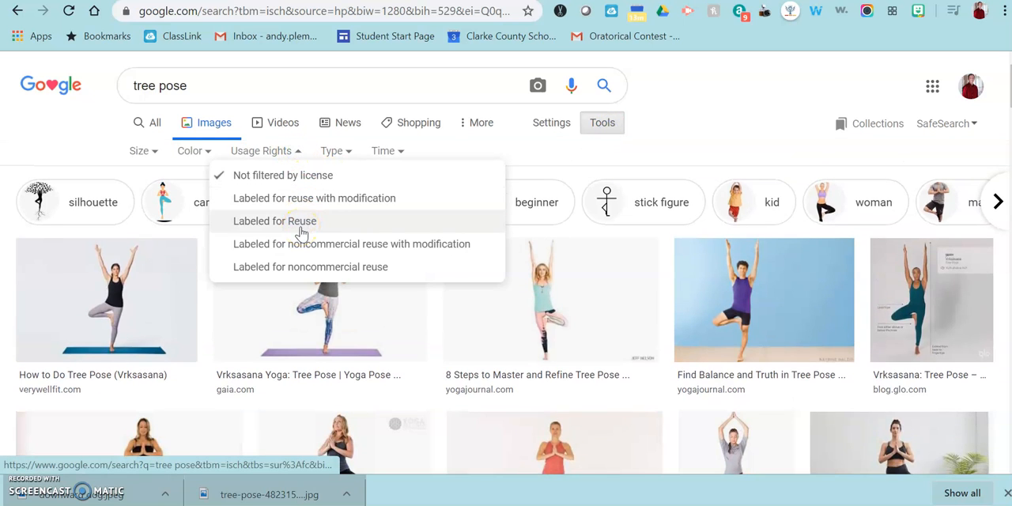
{"action": "left_click", "coordinate": [275, 221]}
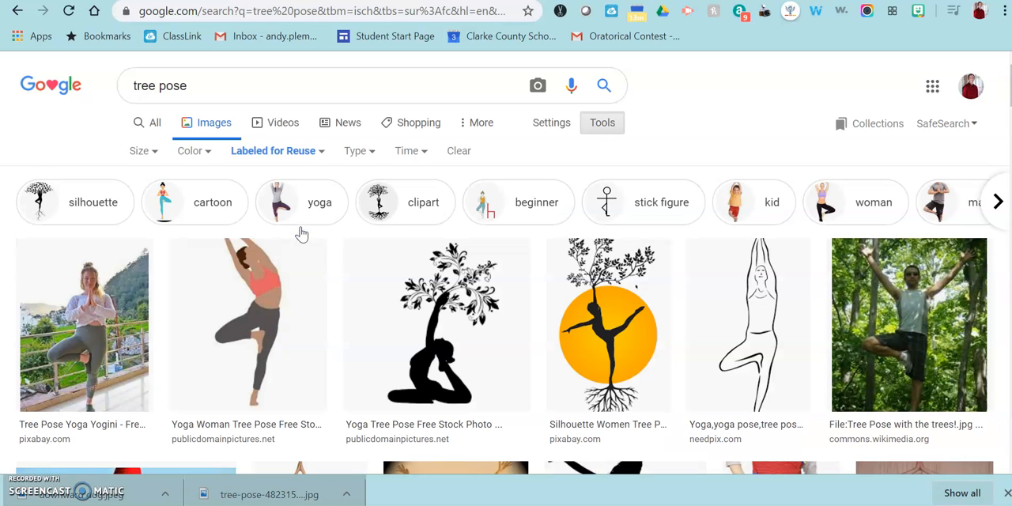
{"action": "left_click", "coordinate": [103, 324]}
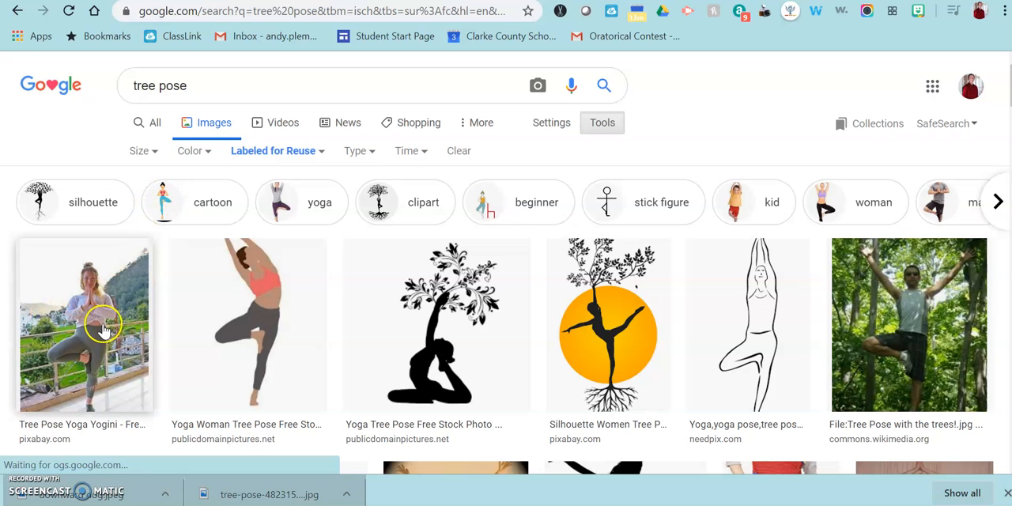
- Bring up save and copy options for the first reuse-labeled tree pose photo
{"action": "right_click", "coordinate": [103, 324]}
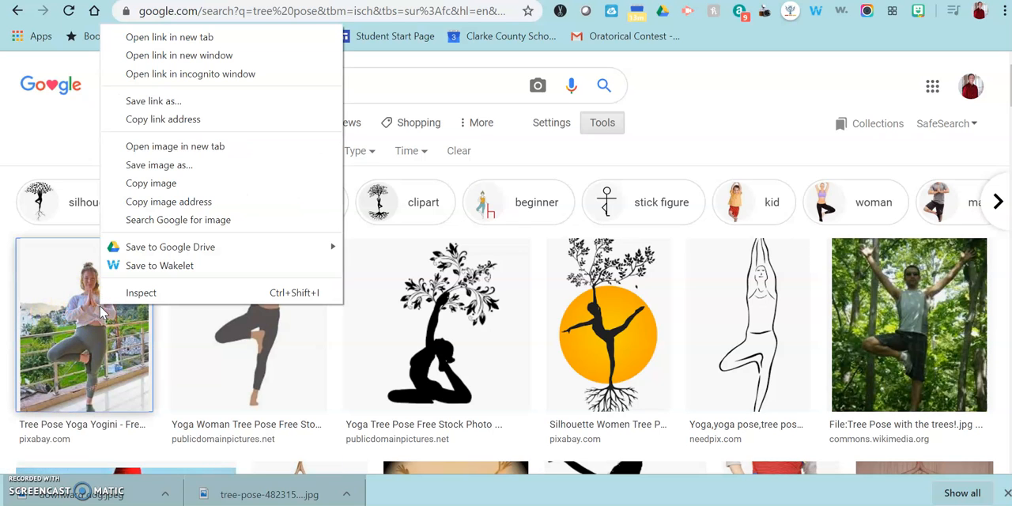
{"action": "mouse_move", "coordinate": [168, 202]}
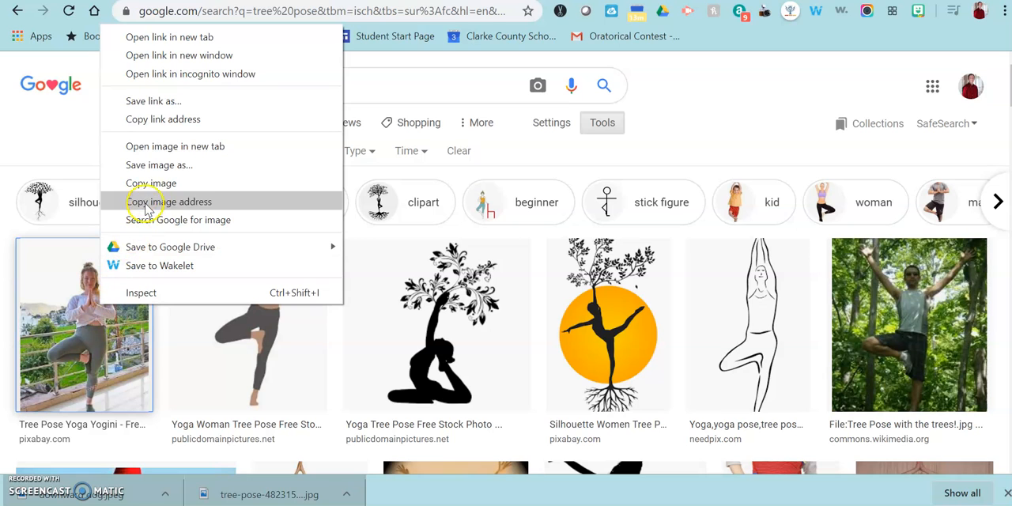
{"action": "mouse_move", "coordinate": [161, 164]}
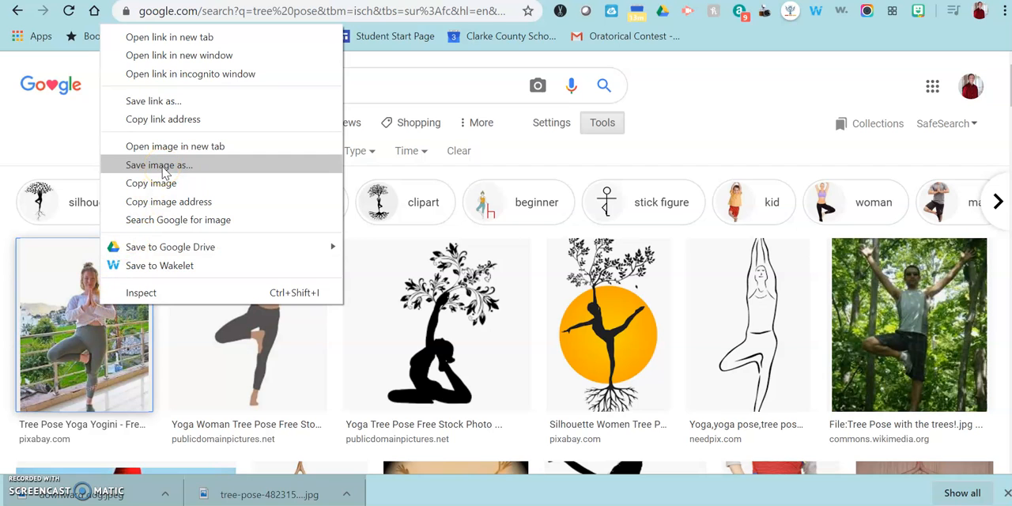
{"action": "mouse_move", "coordinate": [161, 172]}
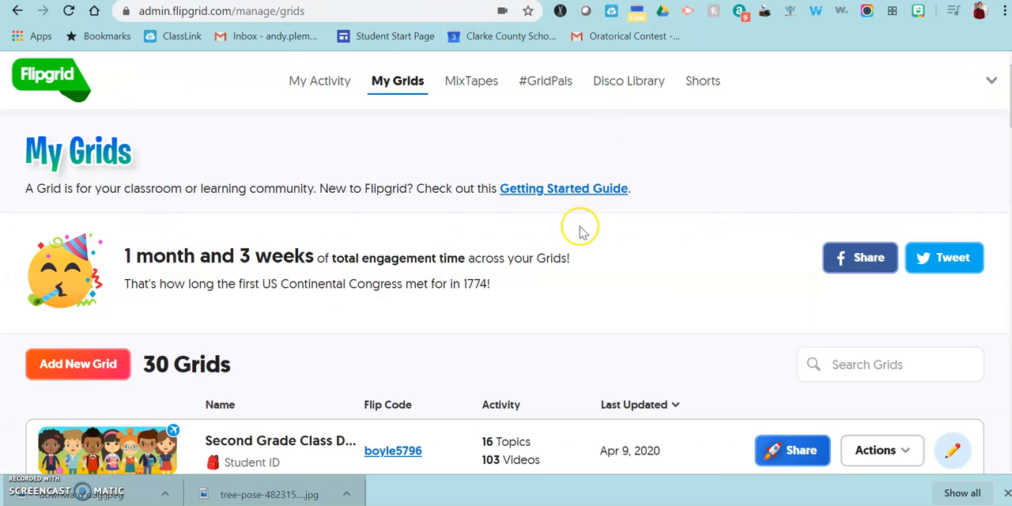
{"action": "mouse_move", "coordinate": [578, 224]}
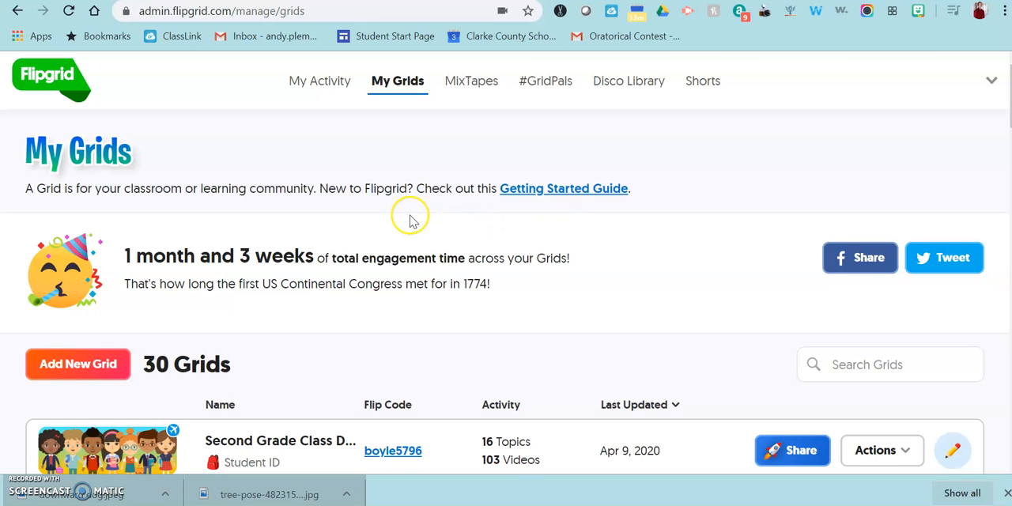
{"action": "mouse_move", "coordinate": [254, 307]}
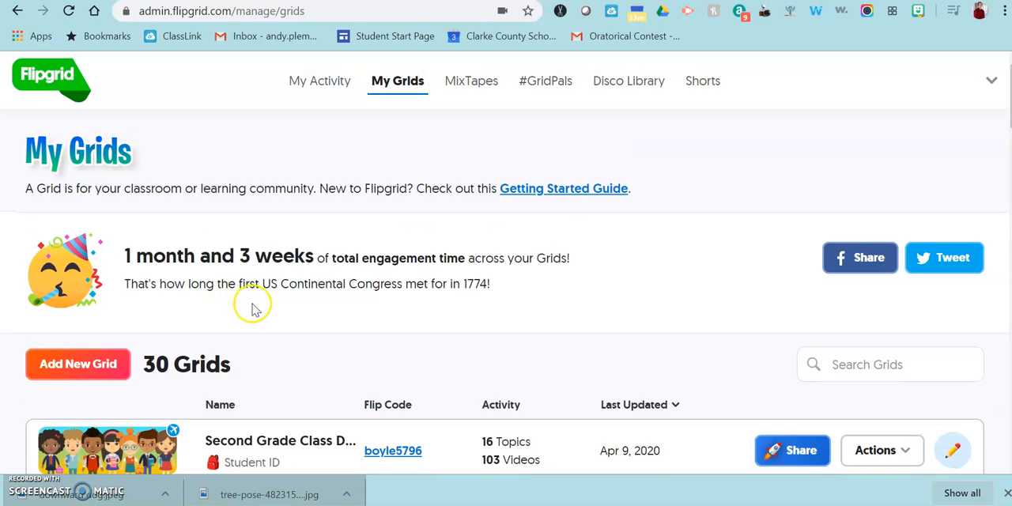
{"action": "mouse_move", "coordinate": [291, 278]}
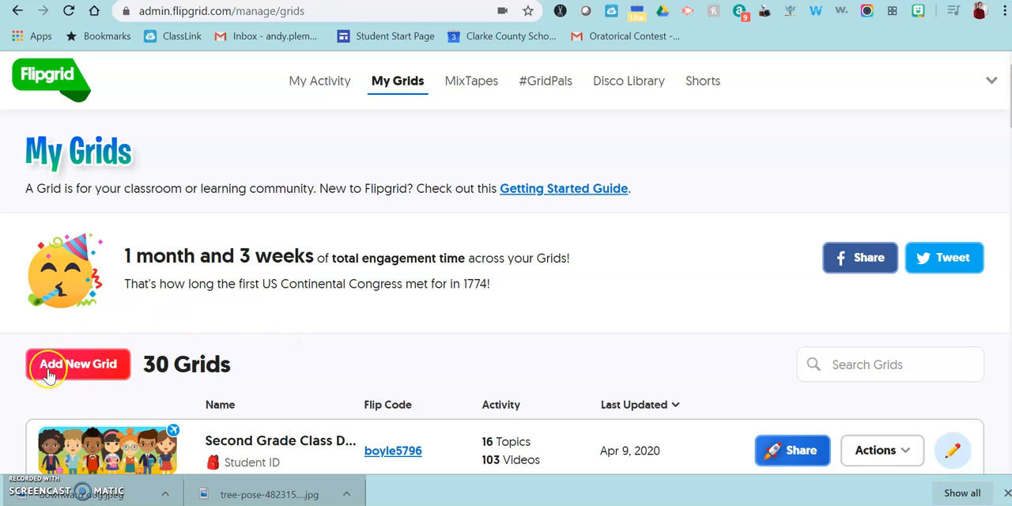
{"action": "mouse_move", "coordinate": [547, 114]}
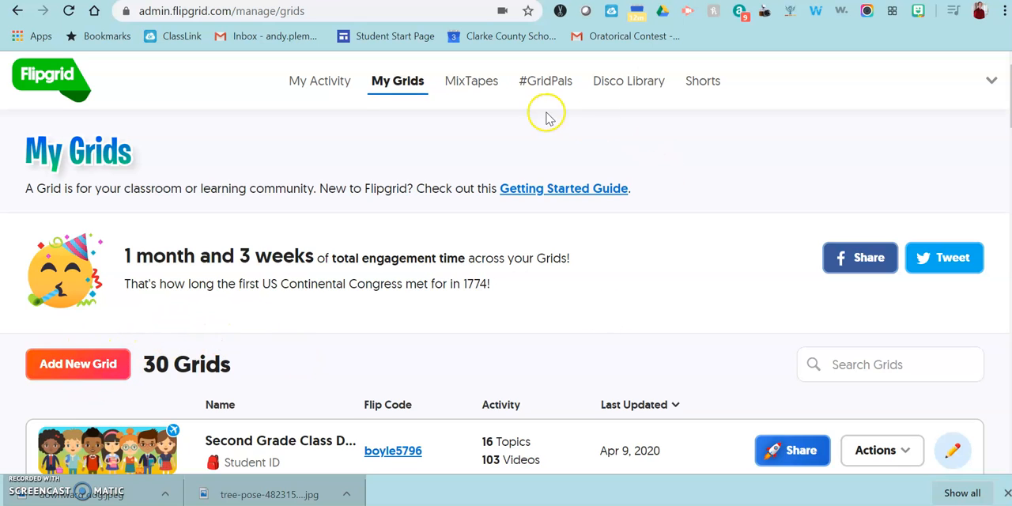
{"action": "mouse_move", "coordinate": [702, 81]}
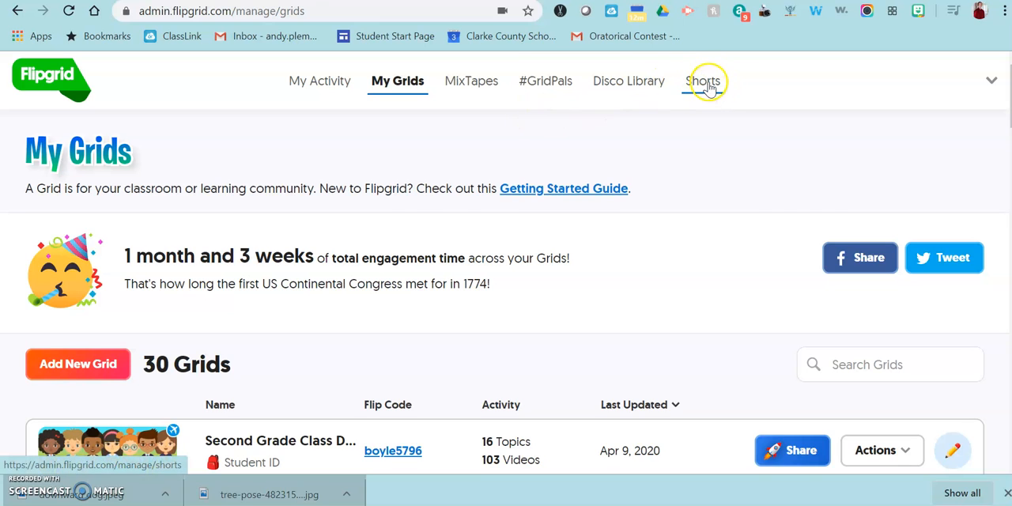
- Go to the My Shorts page listing the existing Shorts videos
{"action": "left_click", "coordinate": [702, 81]}
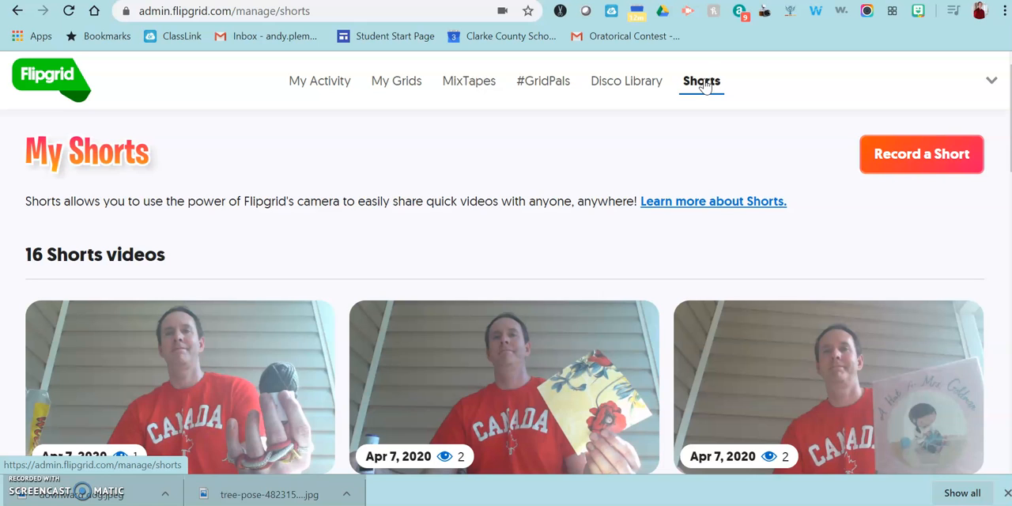
{"action": "mouse_move", "coordinate": [957, 182]}
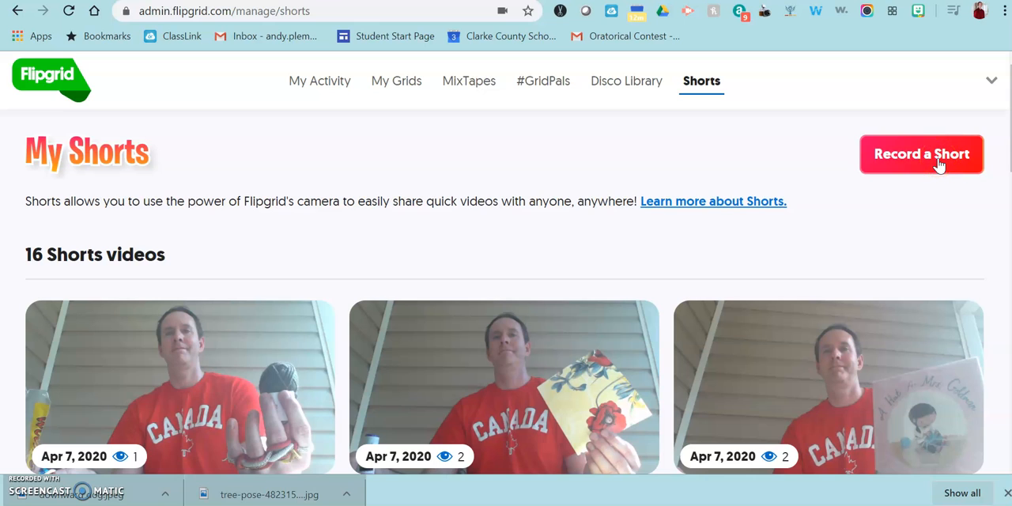
- Start a new Short so the Flipgrid camera recorder goes live
{"action": "left_click", "coordinate": [921, 153]}
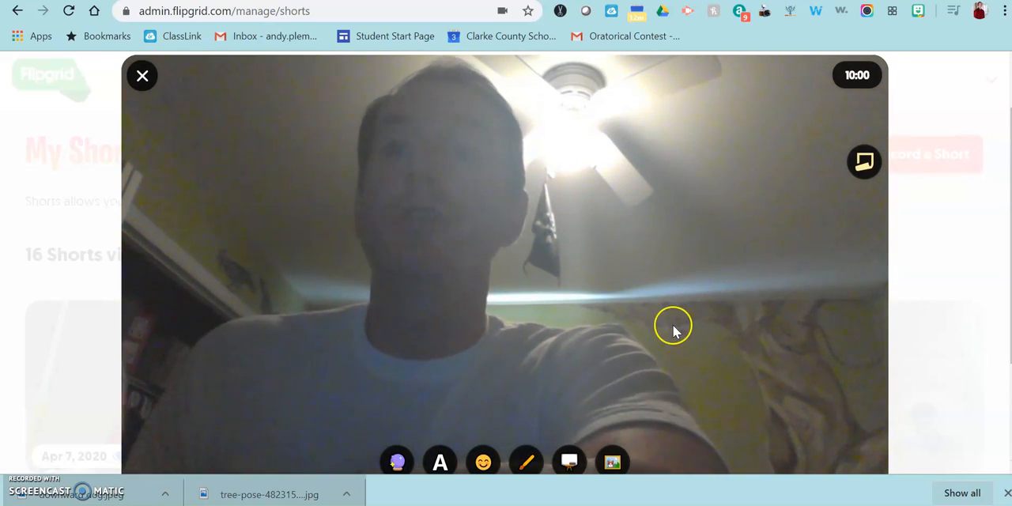
{"action": "mouse_move", "coordinate": [570, 462]}
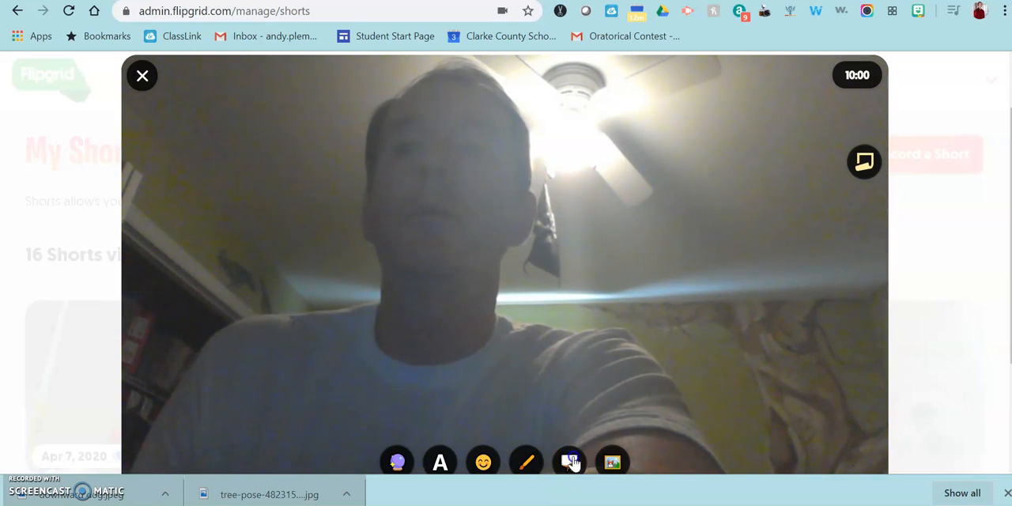
- Cover the camera view with a blank blackboard and bring up the custom sticker upload
{"action": "left_click", "coordinate": [570, 462]}
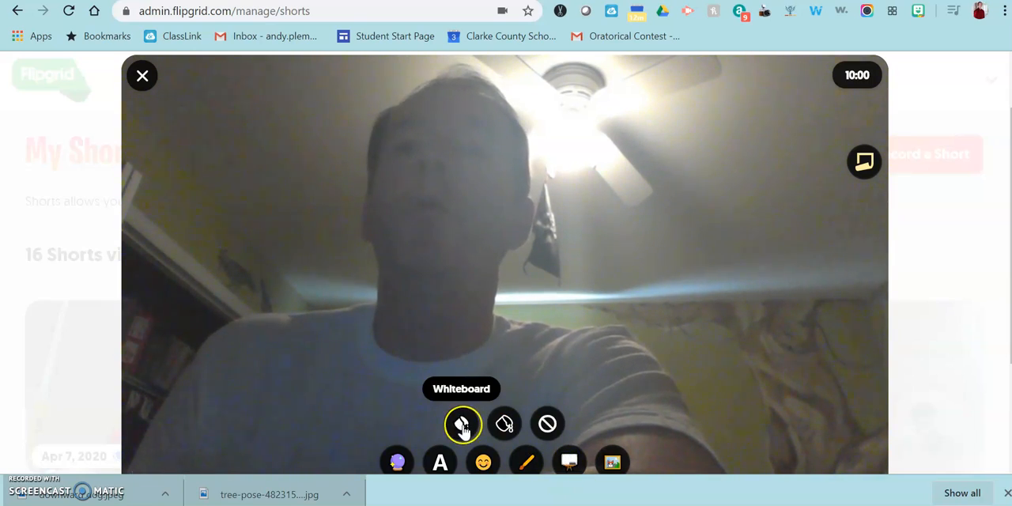
{"action": "left_click", "coordinate": [462, 424]}
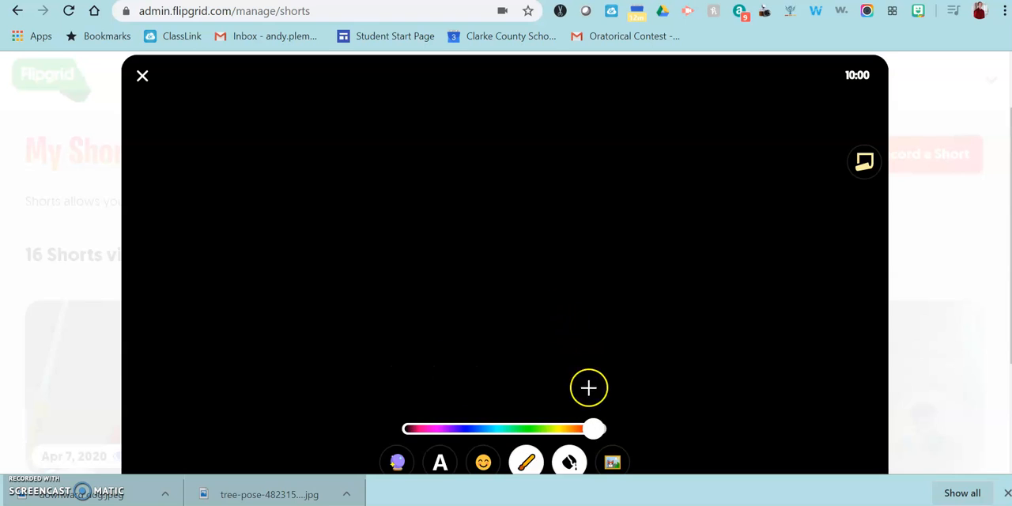
{"action": "left_click", "coordinate": [612, 462]}
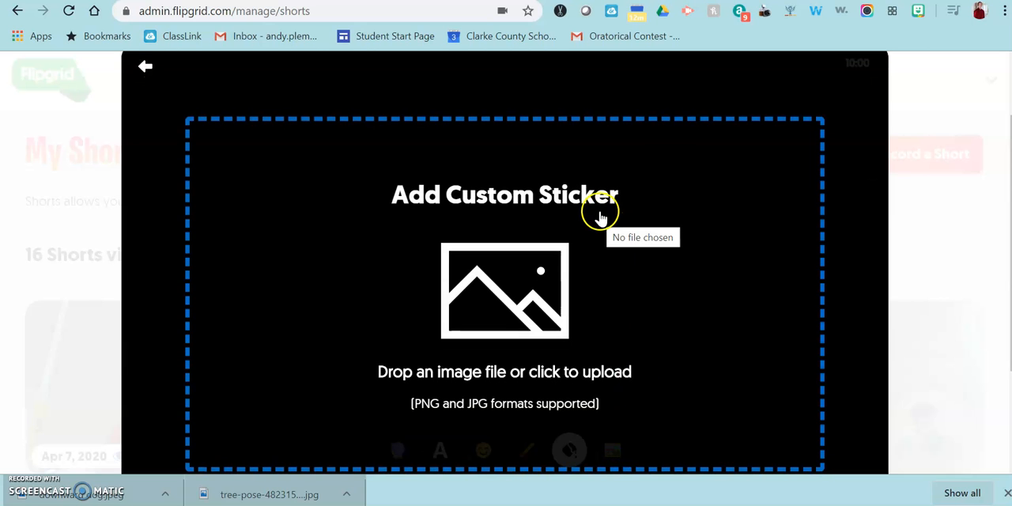
{"action": "mouse_move", "coordinate": [266, 462]}
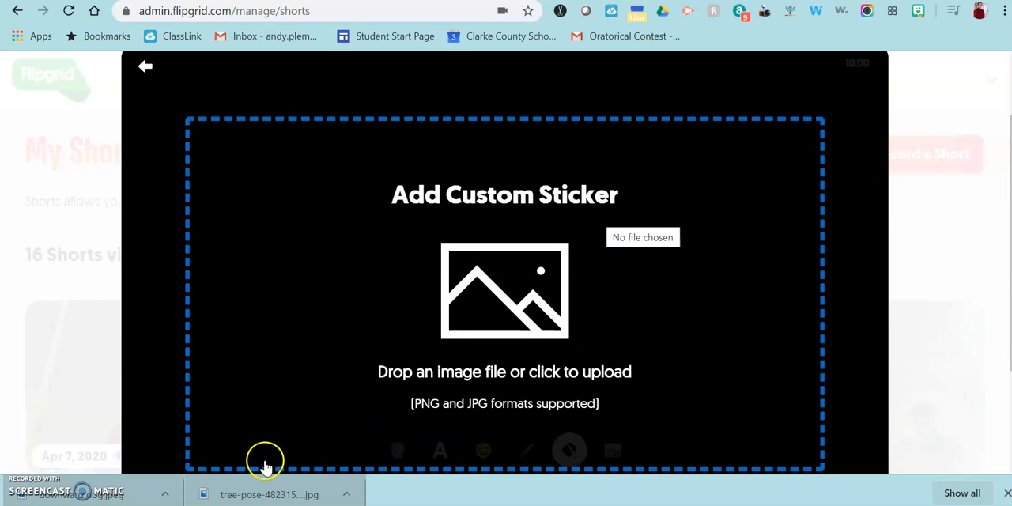
{"action": "mouse_move", "coordinate": [474, 250]}
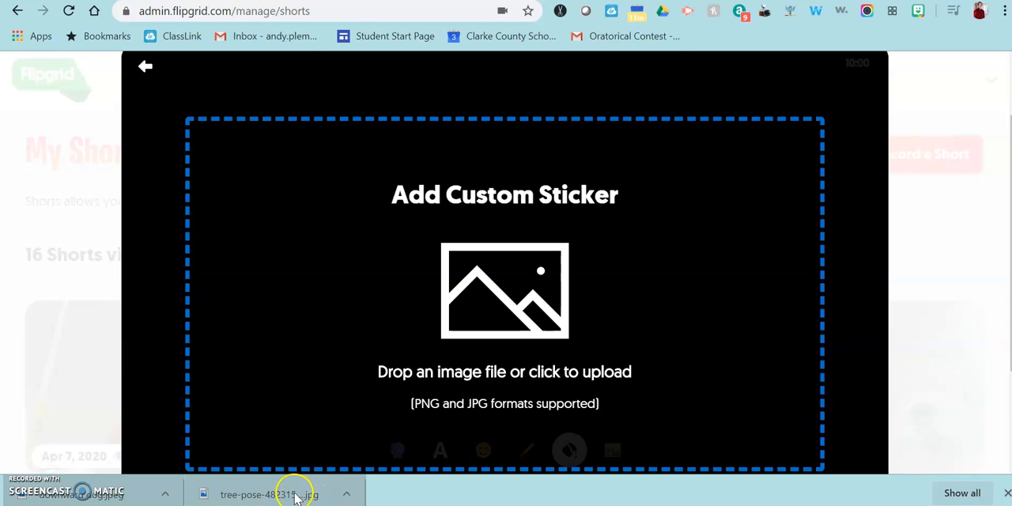
- Add the tree-pose photo as a sticker on the left and the downward-dog image to its right
{"action": "left_click", "coordinate": [505, 291]}
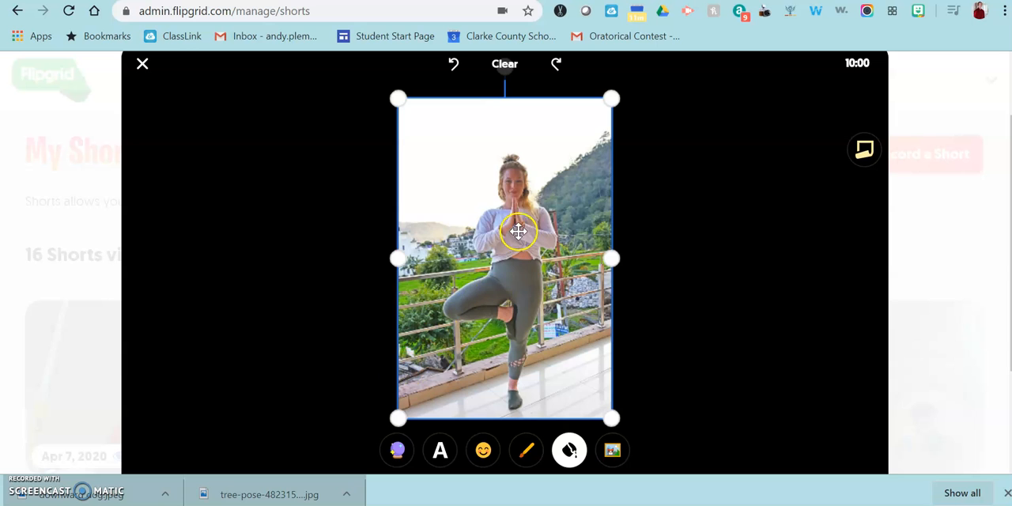
{"action": "left_click_drag", "start_coordinate": [519, 231], "coordinate": [266, 241]}
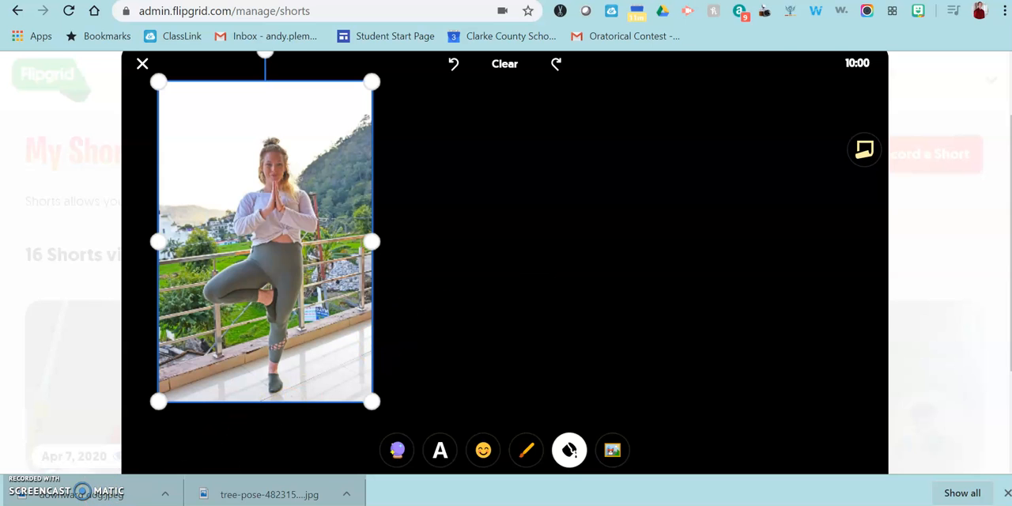
{"action": "left_click", "coordinate": [613, 449]}
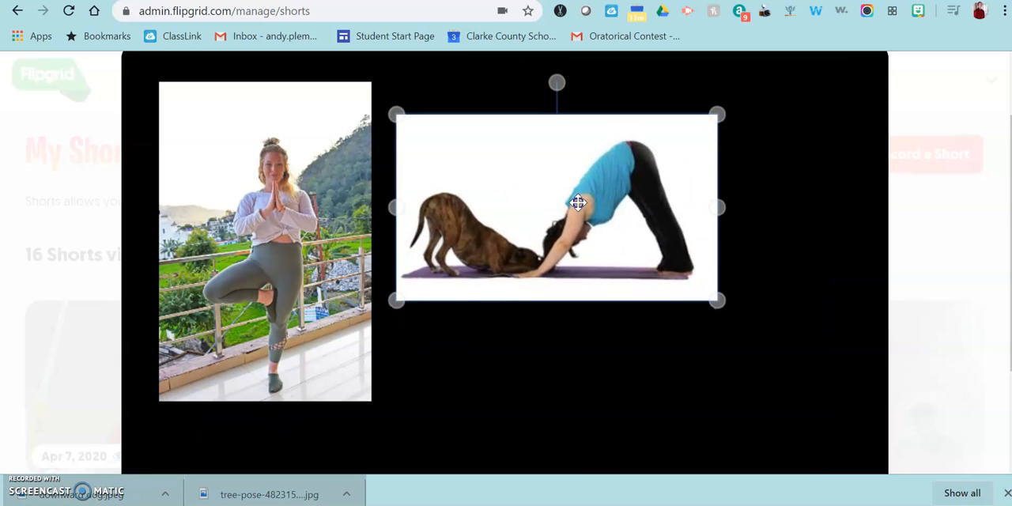
{"action": "left_click_drag", "start_coordinate": [577, 202], "coordinate": [440, 266]}
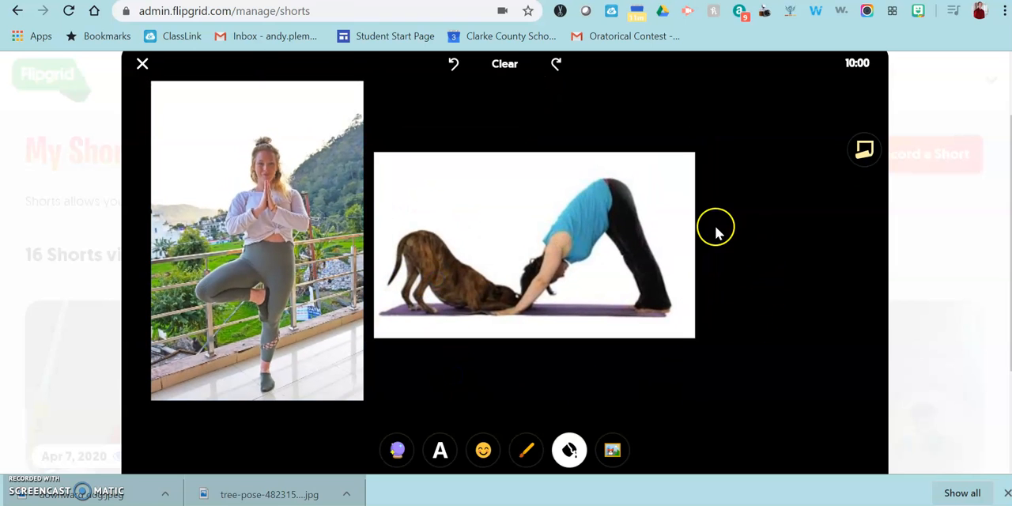
{"action": "mouse_move", "coordinate": [547, 354]}
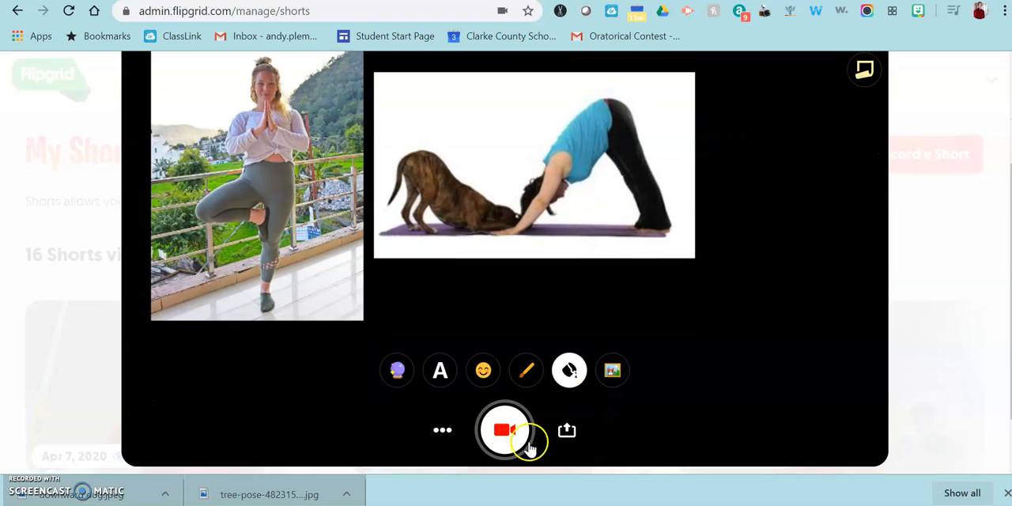
- Record a short clip over the board holding both yoga pose photos, then pause it
{"action": "left_click", "coordinate": [505, 431]}
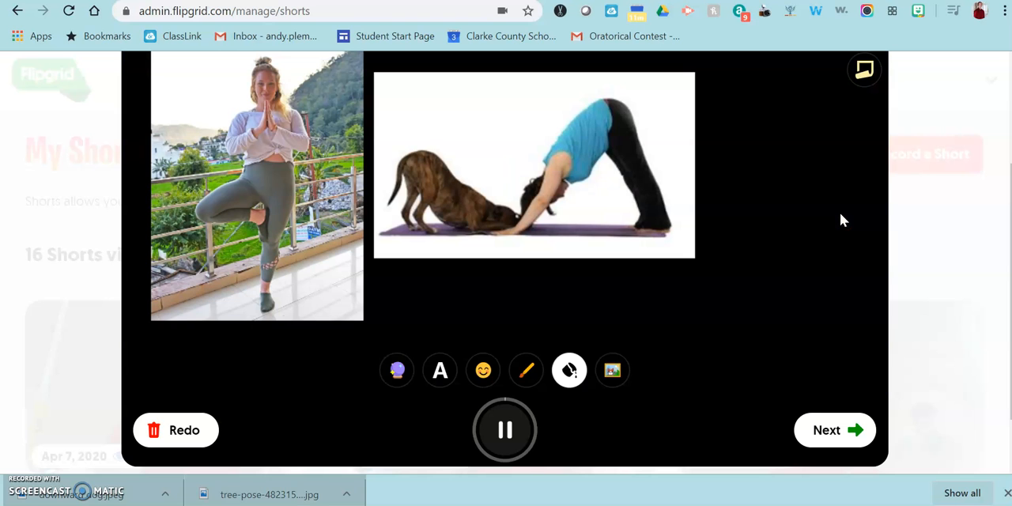
{"action": "left_click", "coordinate": [506, 430]}
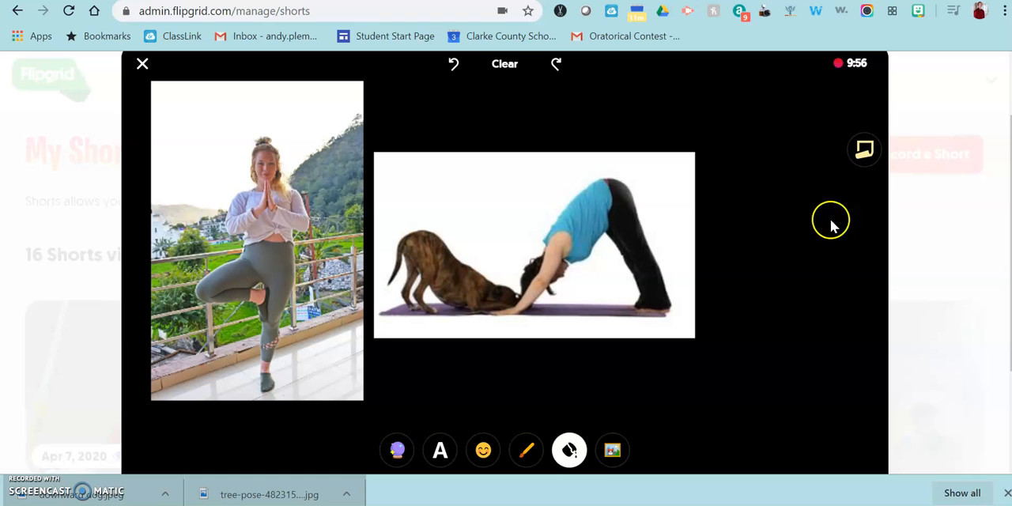
{"action": "mouse_move", "coordinate": [351, 218]}
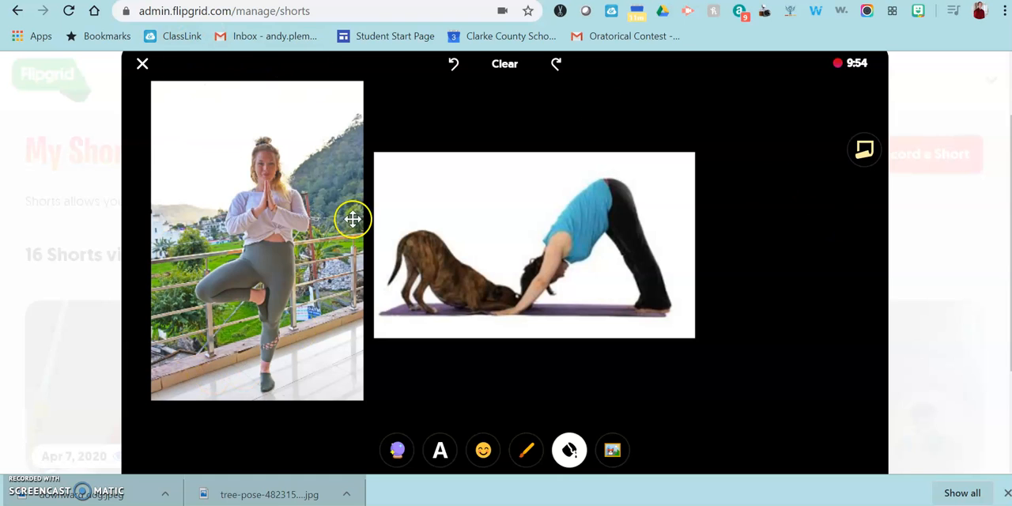
{"action": "mouse_move", "coordinate": [294, 221]}
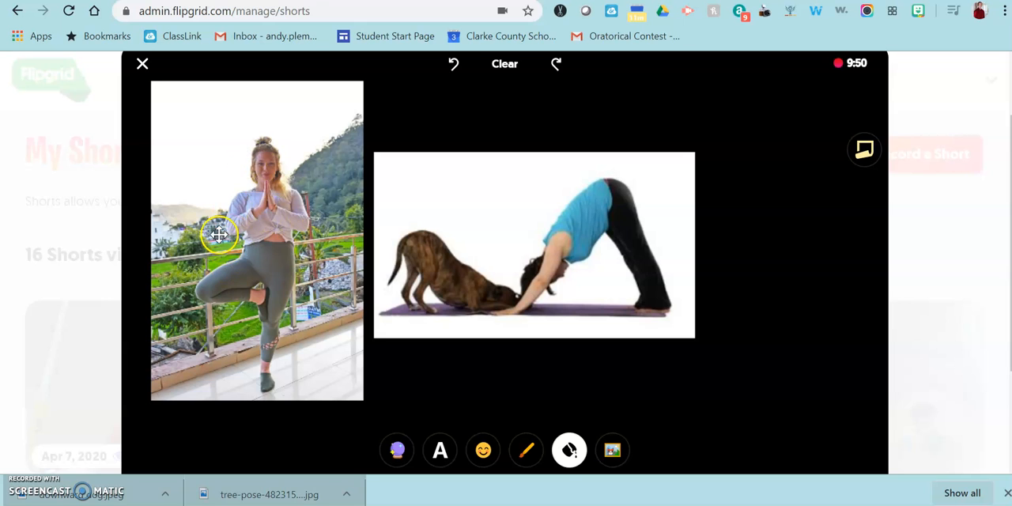
{"action": "mouse_move", "coordinate": [439, 212]}
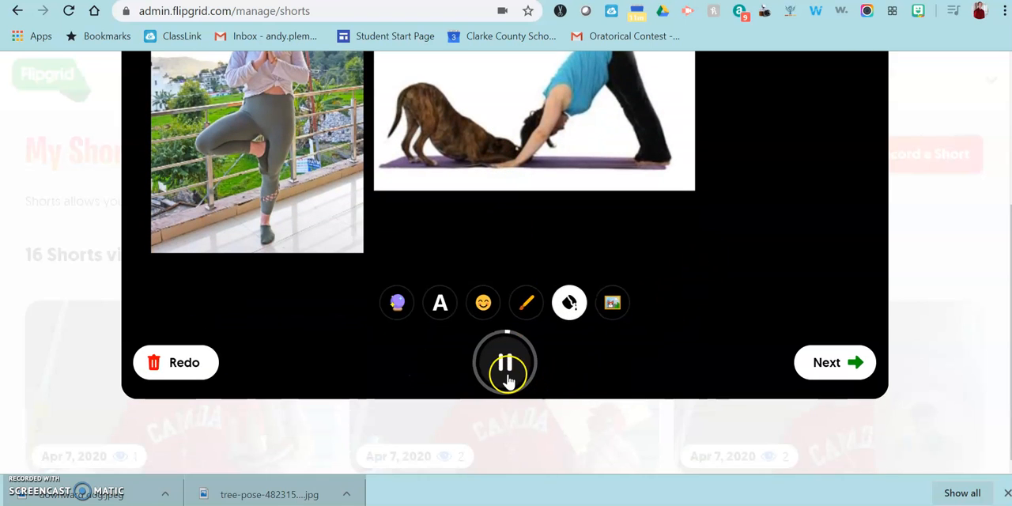
{"action": "mouse_move", "coordinate": [804, 360]}
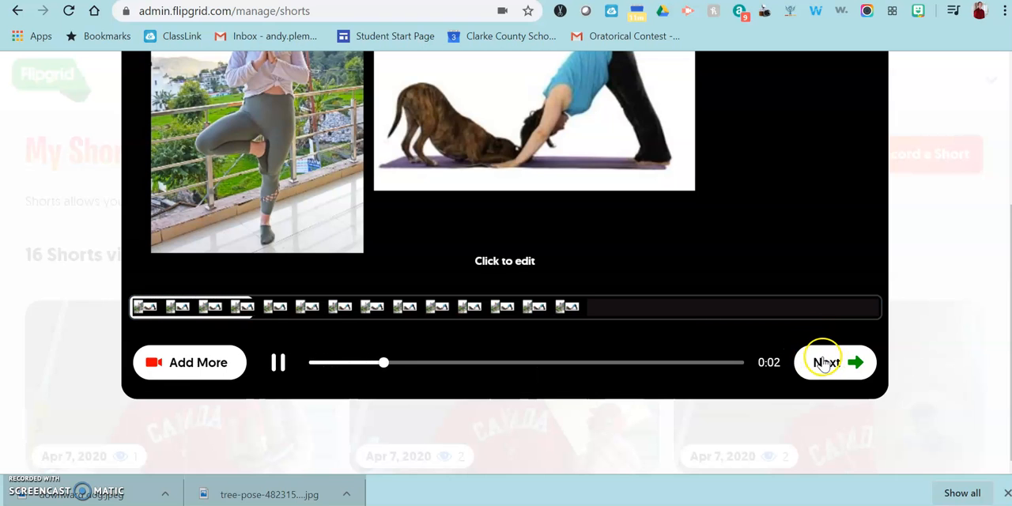
- Move to the selfie step, place the tree-pose sticker over the camera view and capture the selfie
{"action": "left_click", "coordinate": [826, 362]}
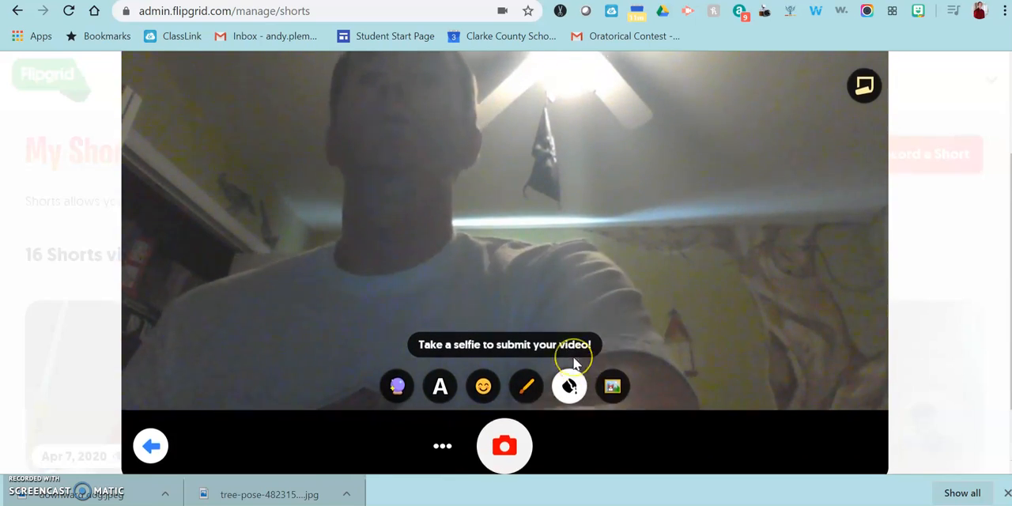
{"action": "mouse_move", "coordinate": [569, 382]}
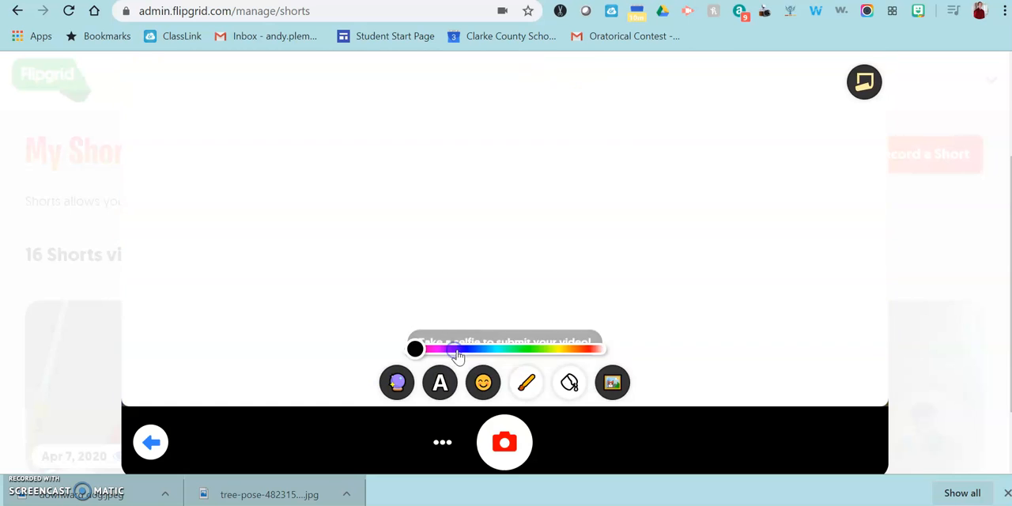
{"action": "left_click", "coordinate": [613, 383]}
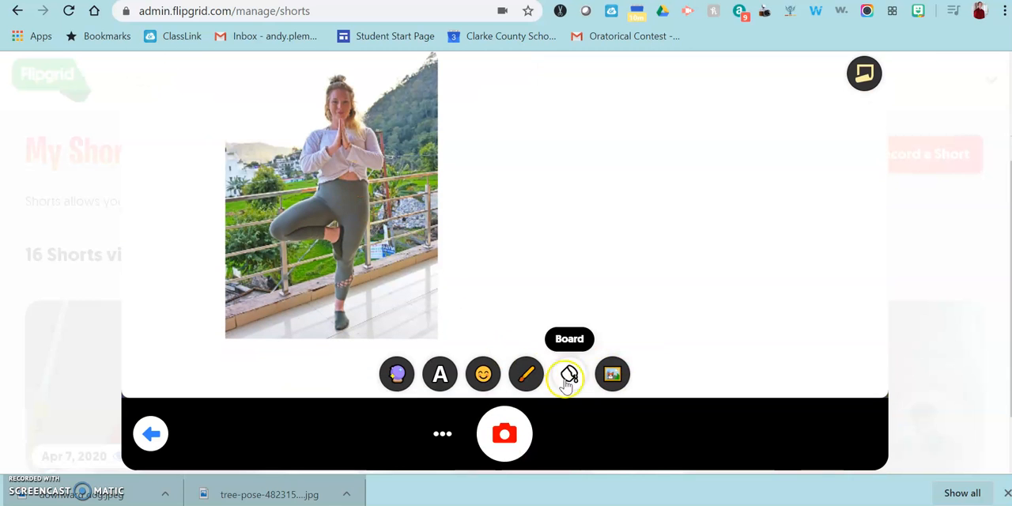
{"action": "mouse_move", "coordinate": [759, 222]}
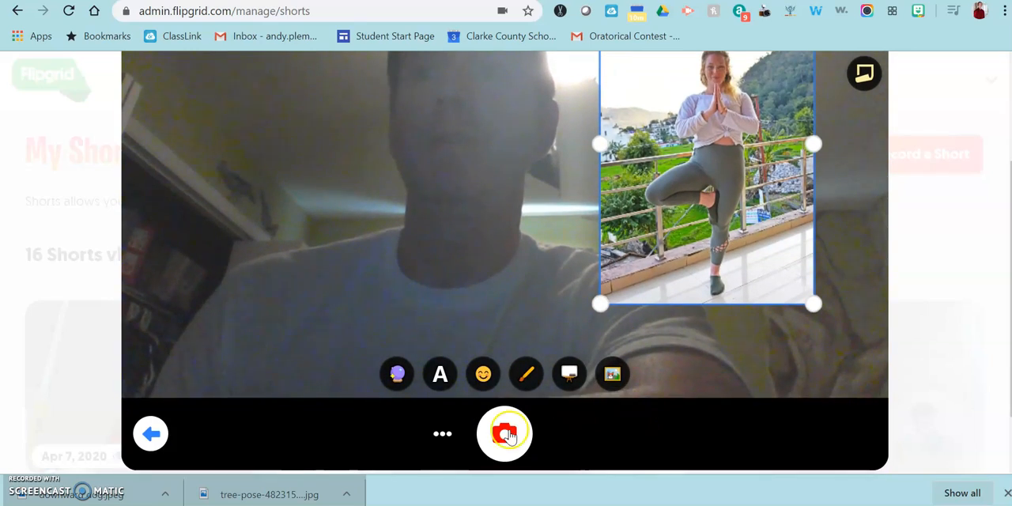
{"action": "left_click", "coordinate": [504, 433]}
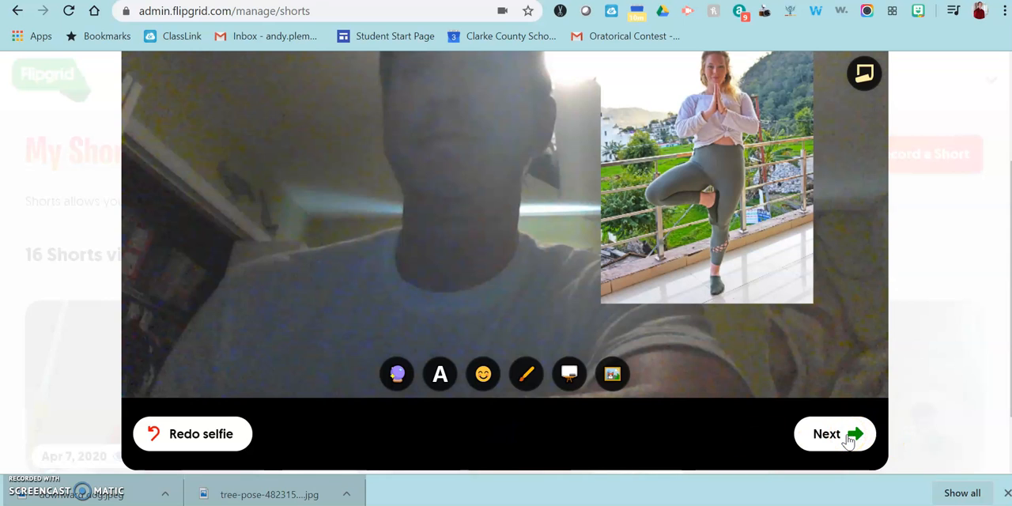
- Upload the finished Short to get its shareable link, then play and pause the result
{"action": "left_click", "coordinate": [836, 434]}
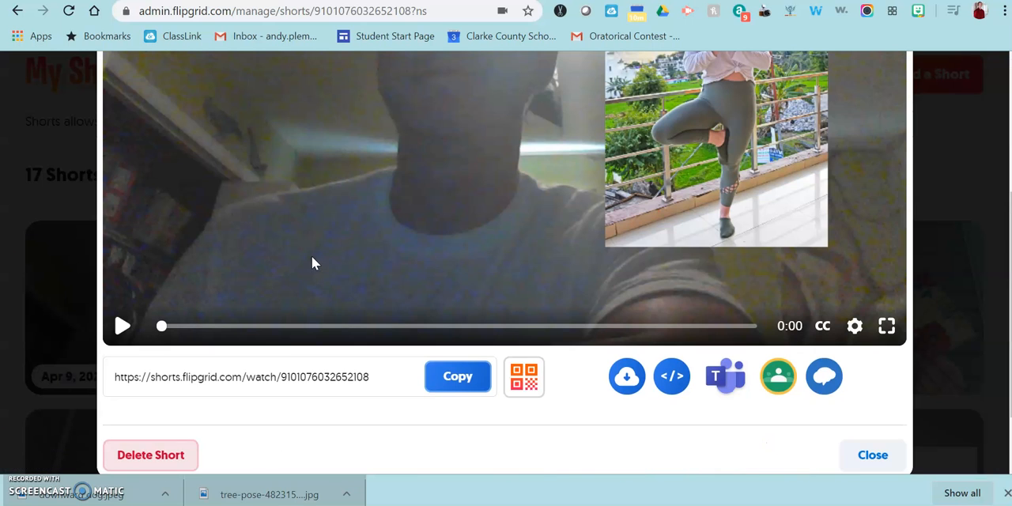
{"action": "left_click", "coordinate": [459, 377]}
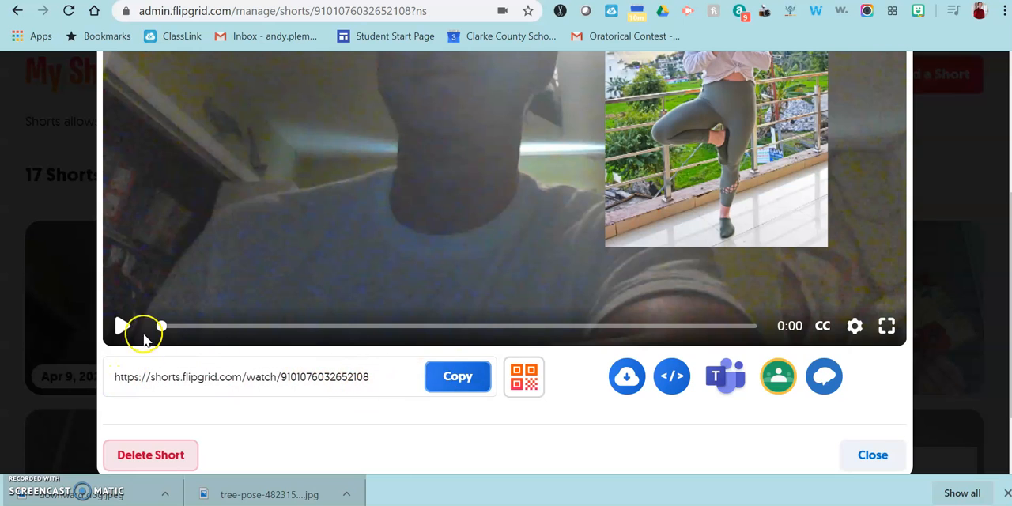
{"action": "left_click", "coordinate": [124, 326]}
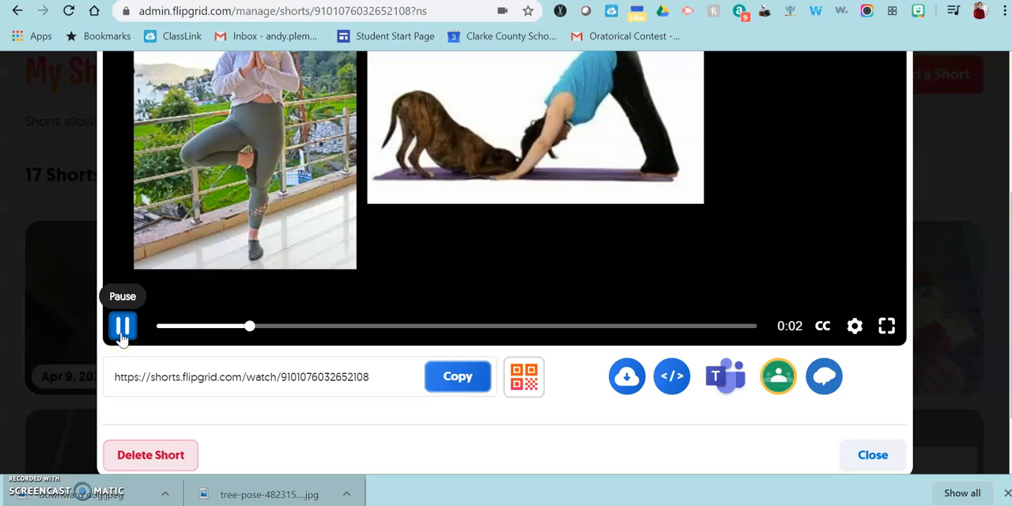
{"action": "left_click", "coordinate": [124, 326]}
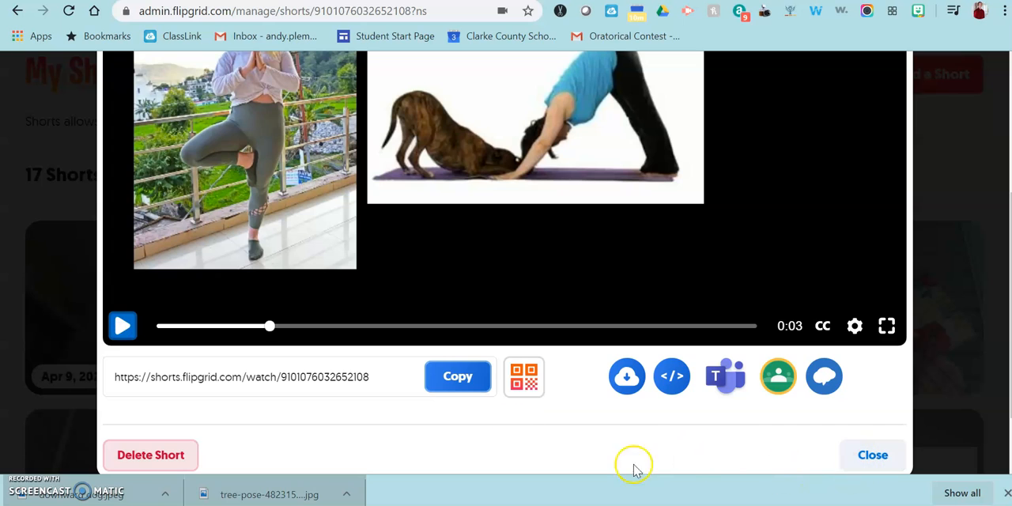
{"action": "mouse_move", "coordinate": [636, 467]}
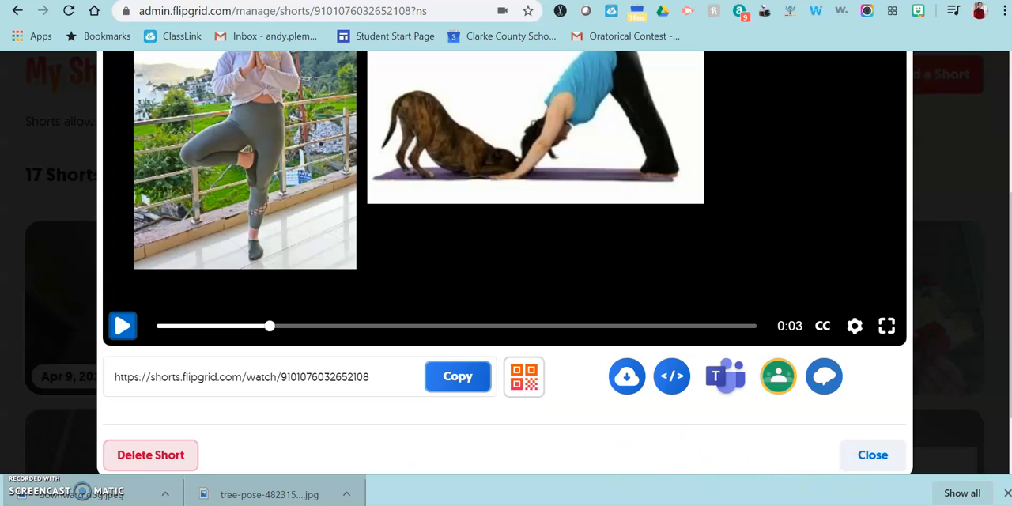
{"action": "left_click", "coordinate": [886, 326]}
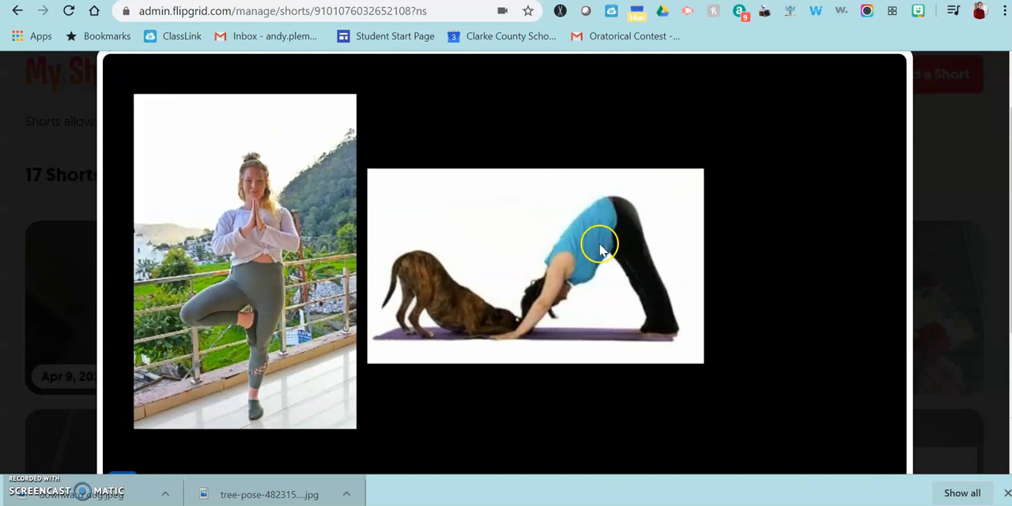